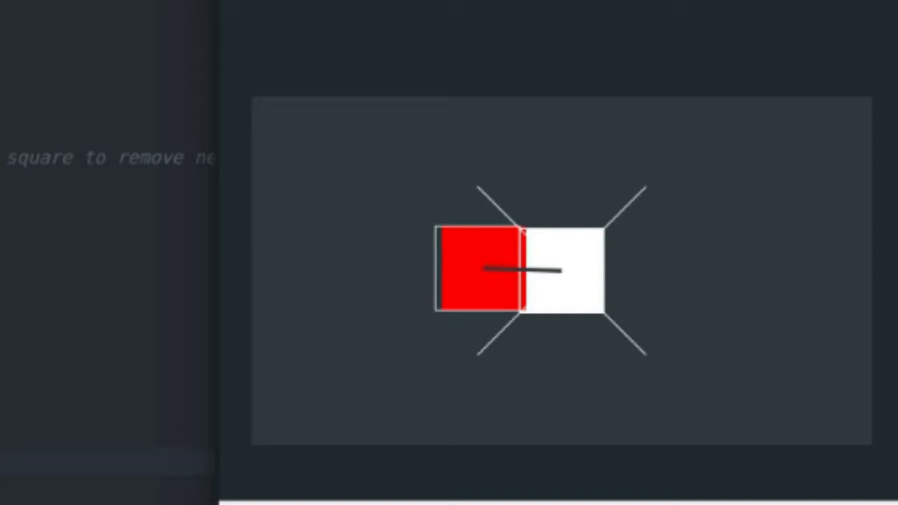
Drag the red square into the white square in the demo and watch it get pushed back out
{"action": "left_click_drag", "start_coordinate": [477, 273], "coordinate": [298, 214]}
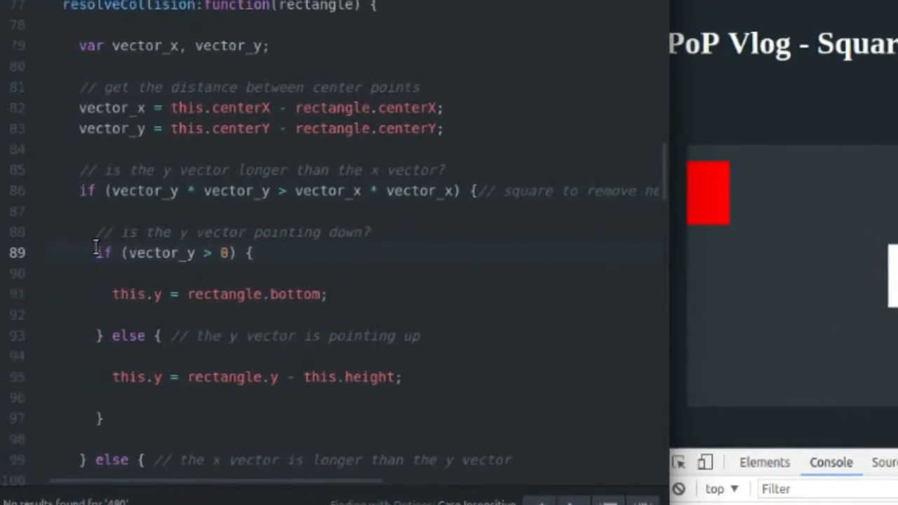
{"action": "left_click_drag", "start_coordinate": [99, 253], "coordinate": [101, 418]}
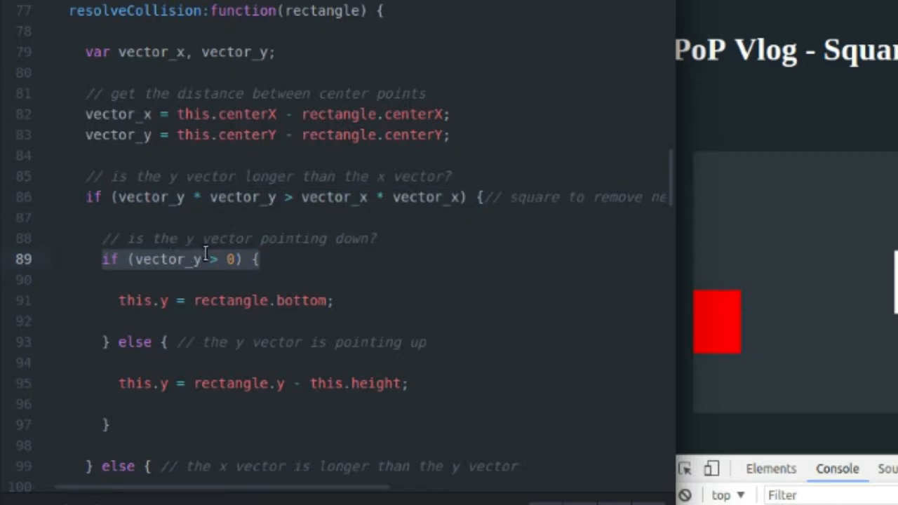
{"action": "left_click", "coordinate": [117, 300]}
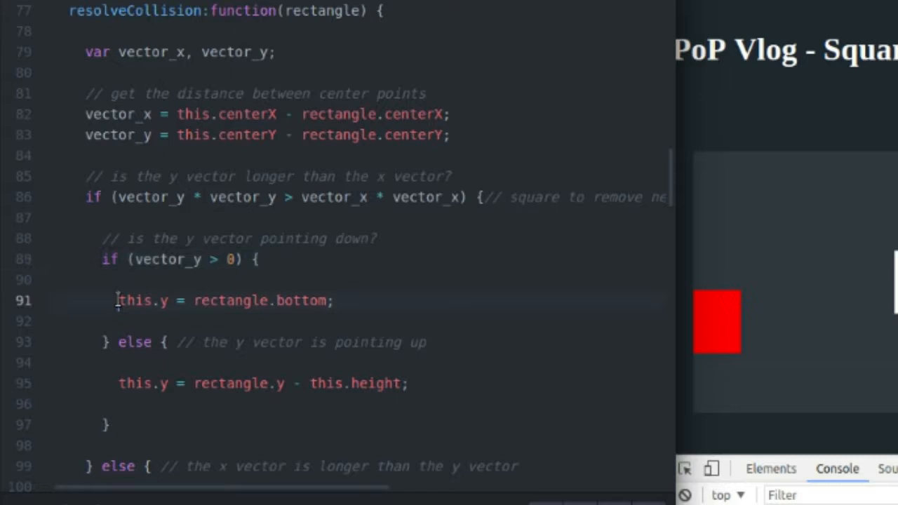
{"action": "left_click_drag", "start_coordinate": [118, 300], "coordinate": [264, 300]}
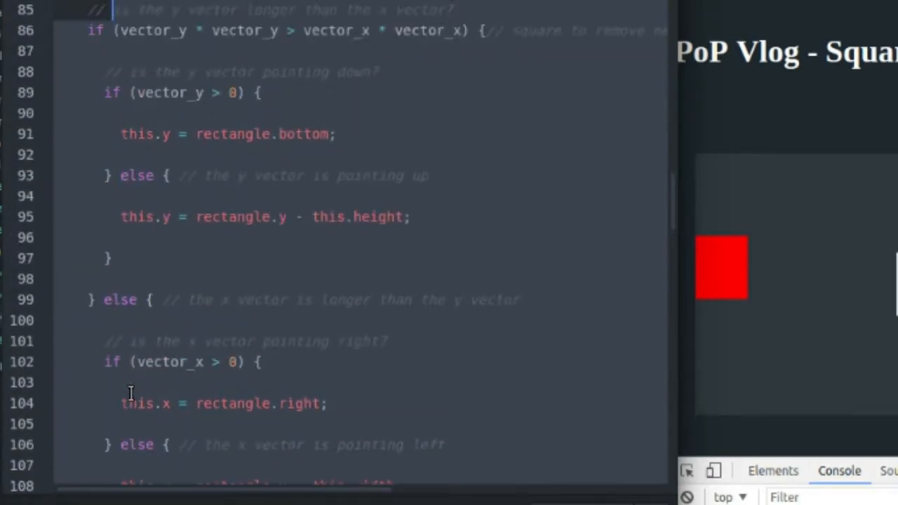
{"action": "scroll", "scroll_direction": "down", "scroll_amount": 3}
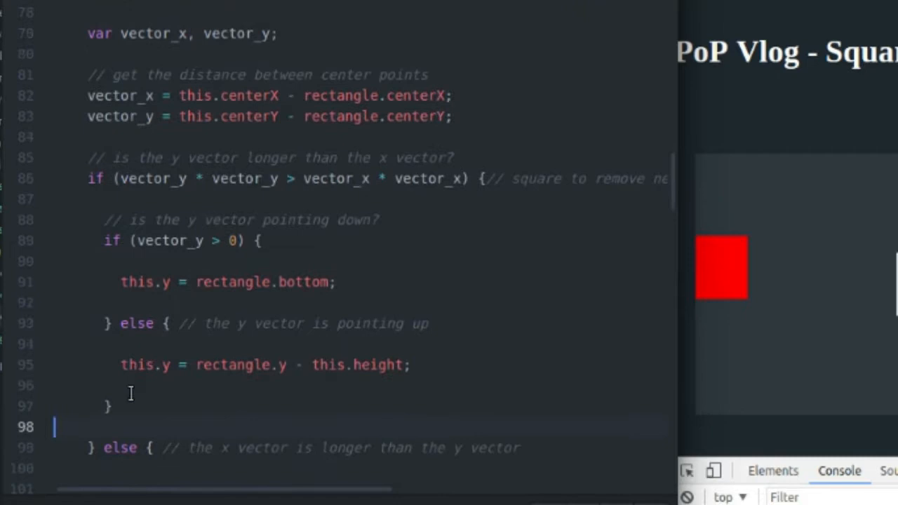
{"action": "scroll", "scroll_direction": "down", "scroll_amount": 3}
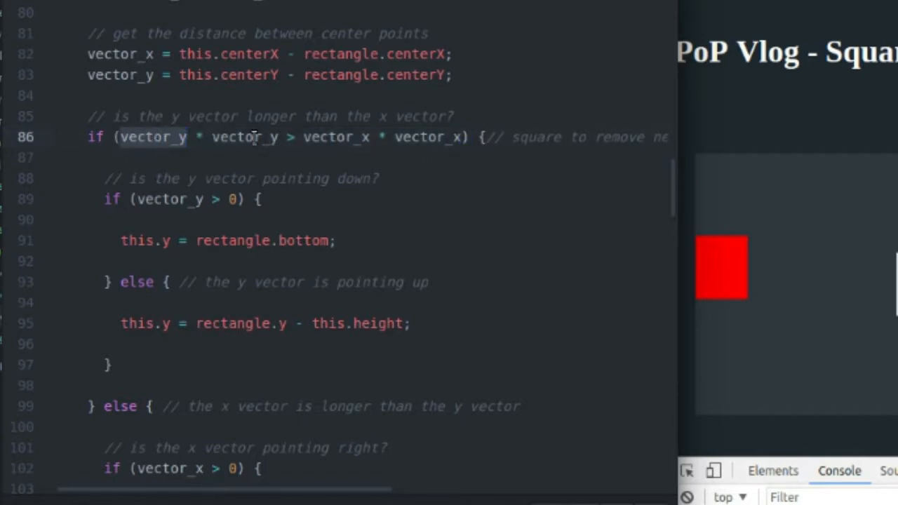
{"action": "double_click", "coordinate": [336, 136]}
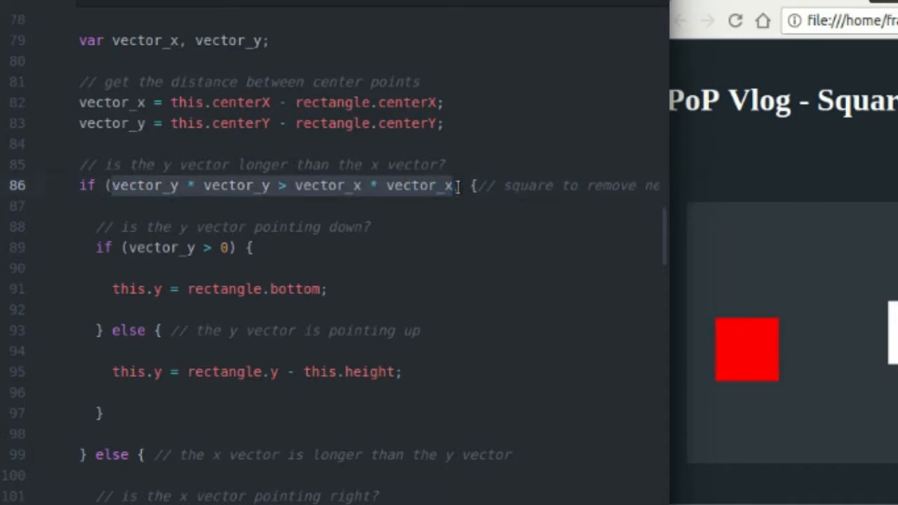
{"action": "left_click", "coordinate": [455, 185]}
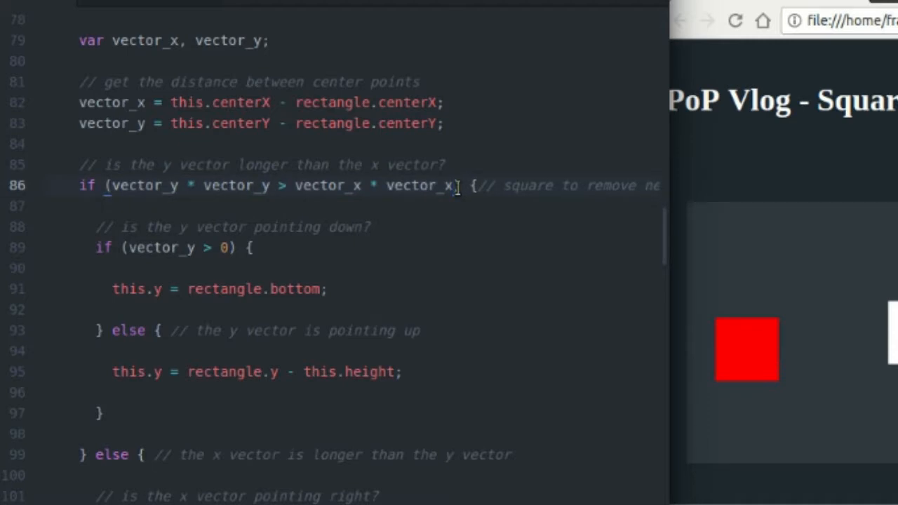
{"action": "left_click", "coordinate": [453, 185]}
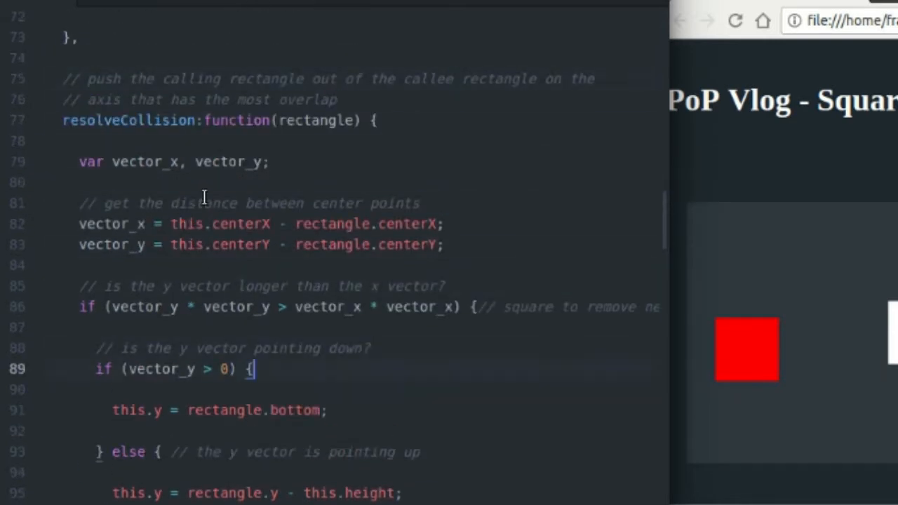
{"action": "scroll", "scroll_direction": "down", "scroll_amount": 3}
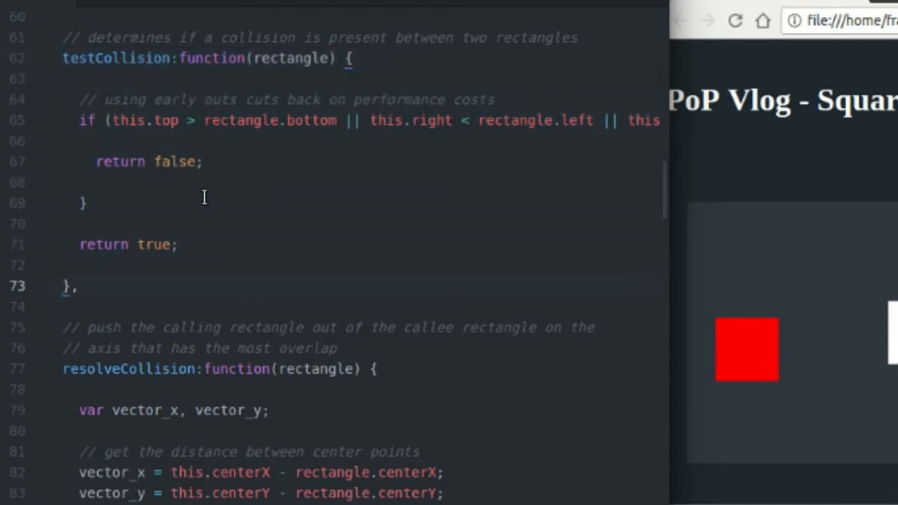
{"action": "scroll", "scroll_direction": "down", "scroll_amount": 3}
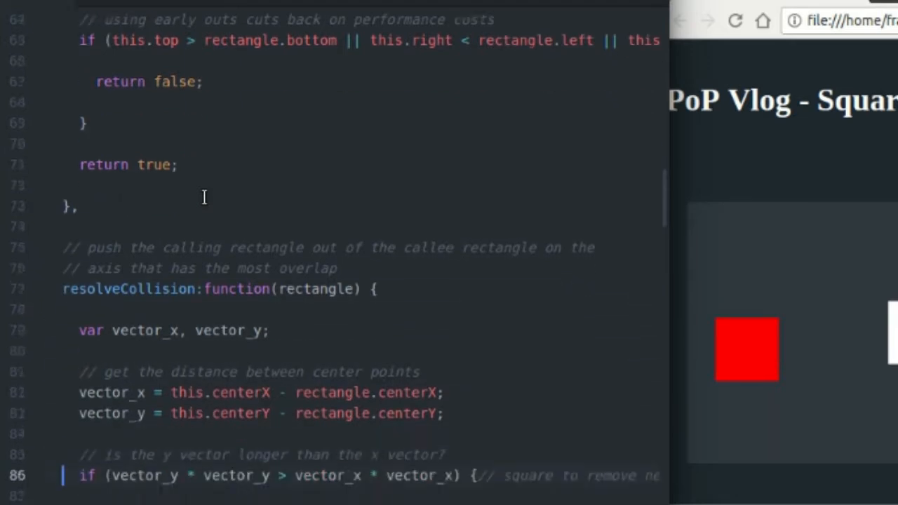
{"action": "scroll", "scroll_direction": "down", "scroll_amount": 3}
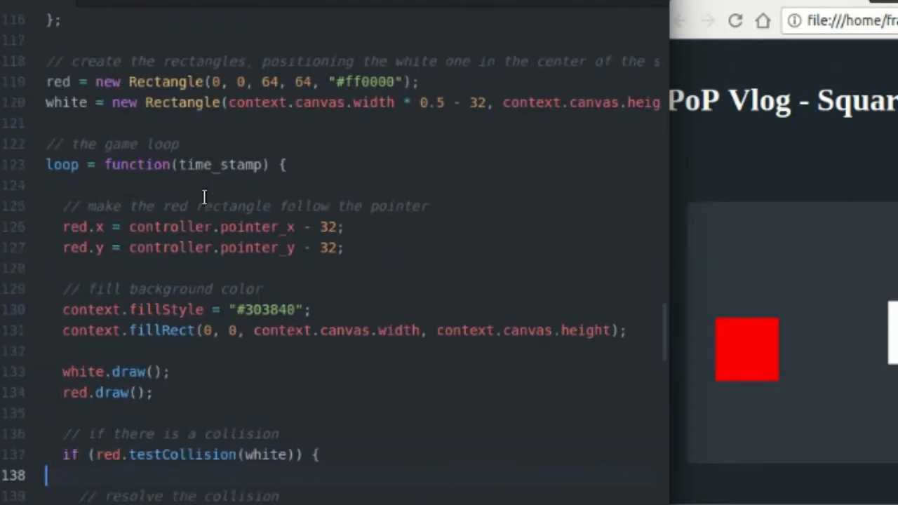
{"action": "scroll", "scroll_direction": "down", "scroll_amount": 3}
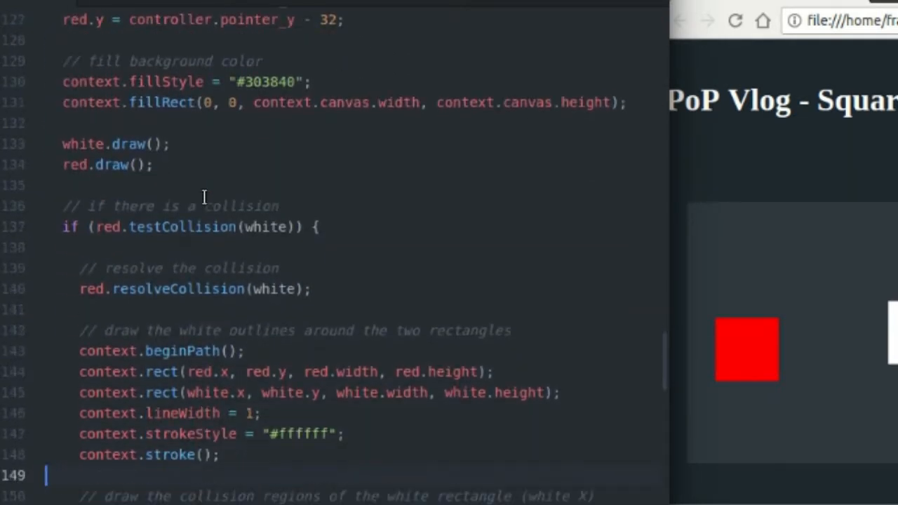
{"action": "scroll", "scroll_direction": "down", "scroll_amount": 3}
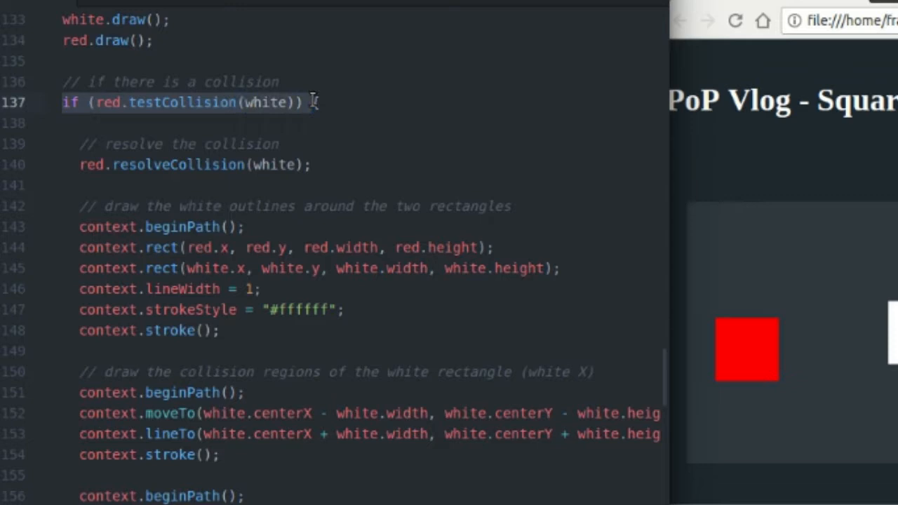
{"action": "type", "text": "{"}
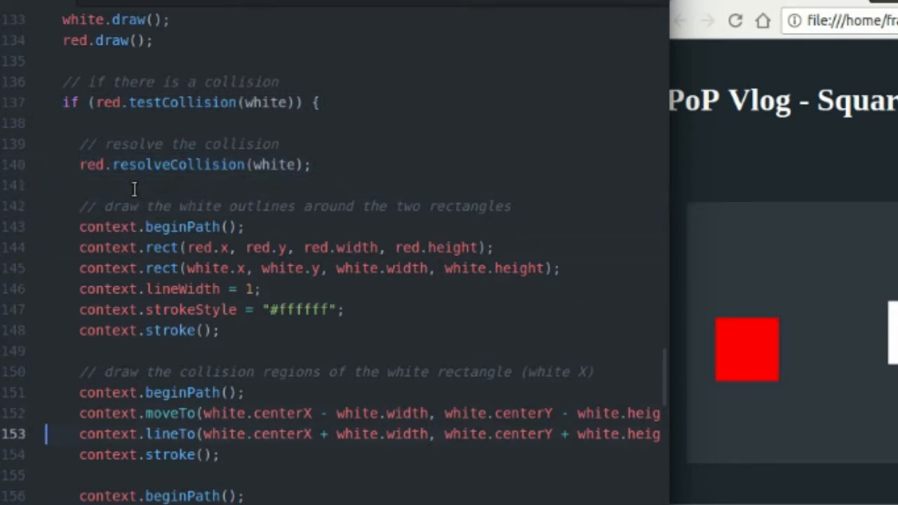
{"action": "scroll", "scroll_direction": "down", "scroll_amount": 3}
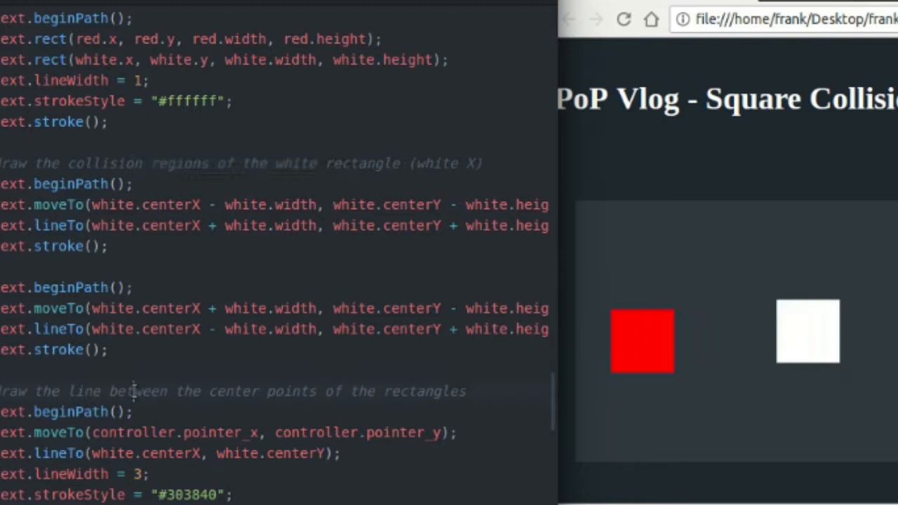
{"action": "left_click_drag", "start_coordinate": [132, 392], "coordinate": [360, 391]}
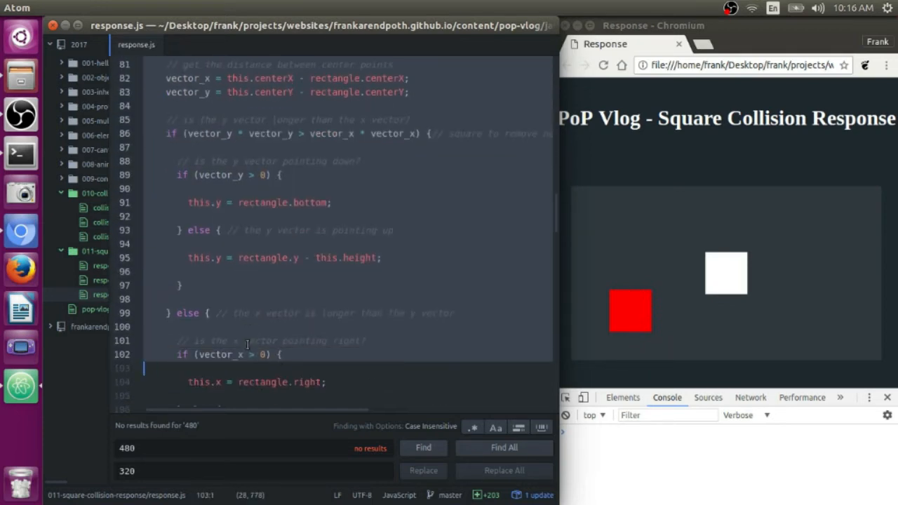
{"action": "scroll", "scroll_direction": "down", "scroll_amount": 3}
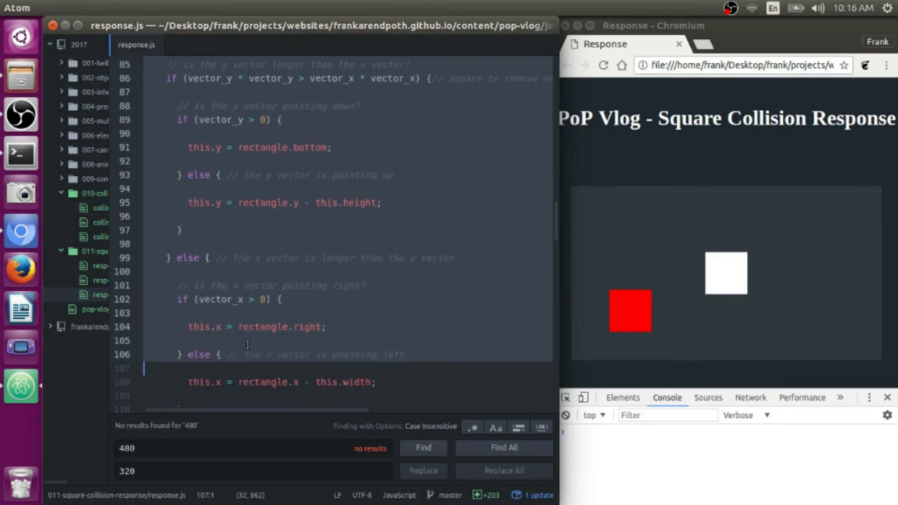
{"action": "scroll", "scroll_direction": "down", "scroll_amount": 3}
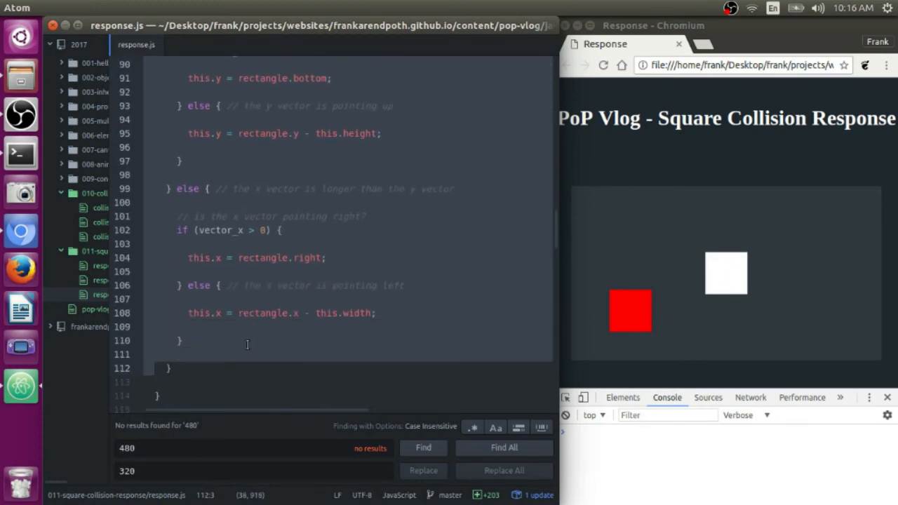